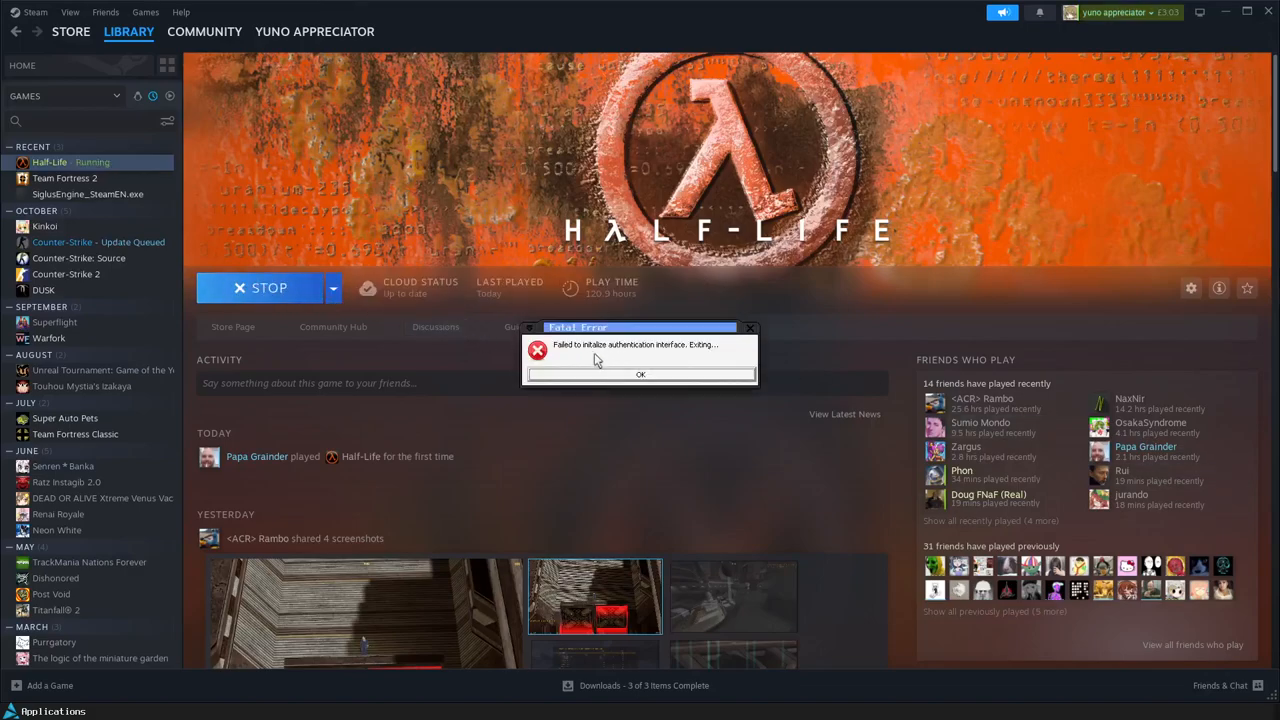
{"action": "mouse_move", "coordinate": [620, 360]}
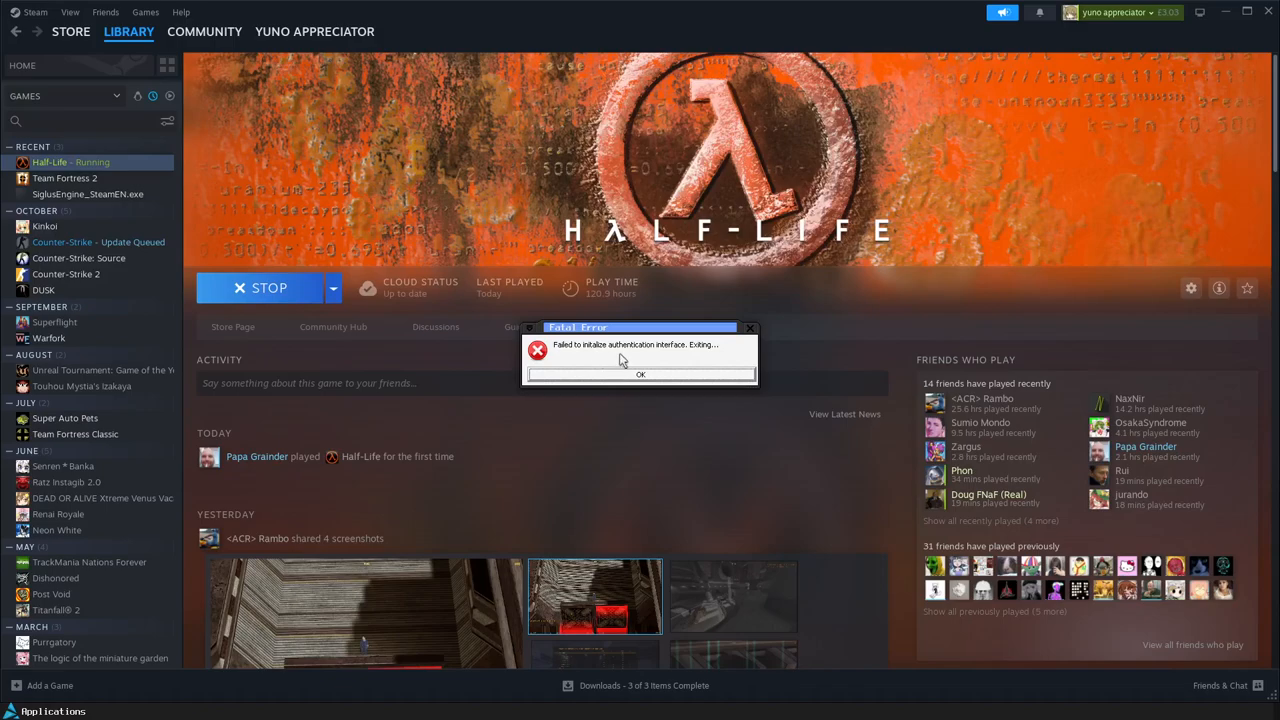
- Dismiss the authentication Fatal Error and the Wine C++ runtime assertion failure
{"action": "left_click", "coordinate": [640, 374]}
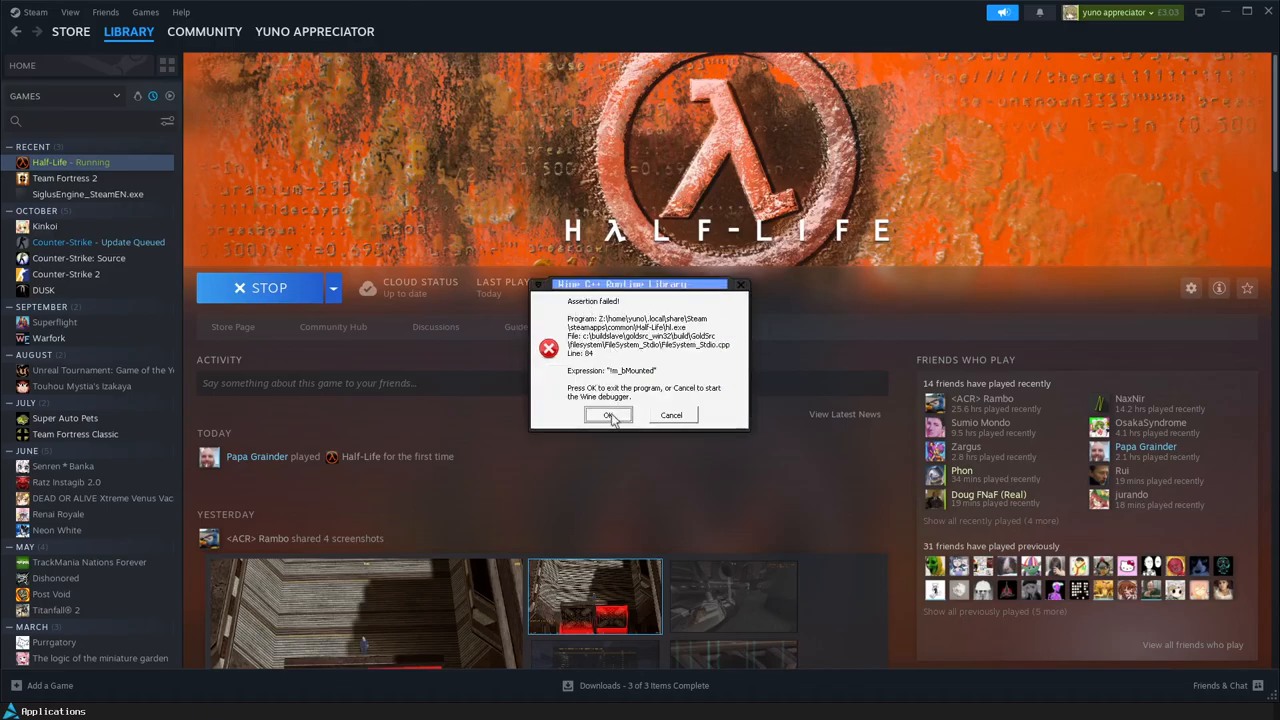
{"action": "left_click", "coordinate": [611, 415]}
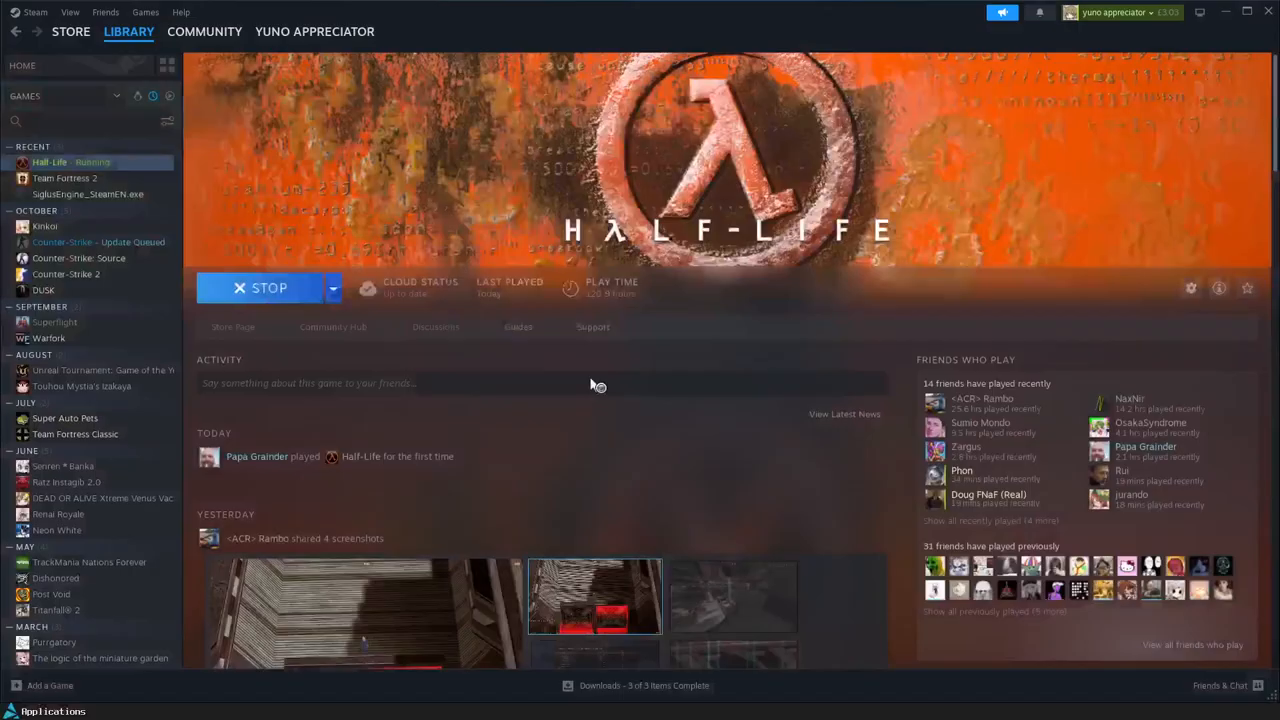
- Force Half-Life to use a Steam Play compatibility tool (Proton Experimental) in Properties
{"action": "left_click", "coordinate": [1190, 288]}
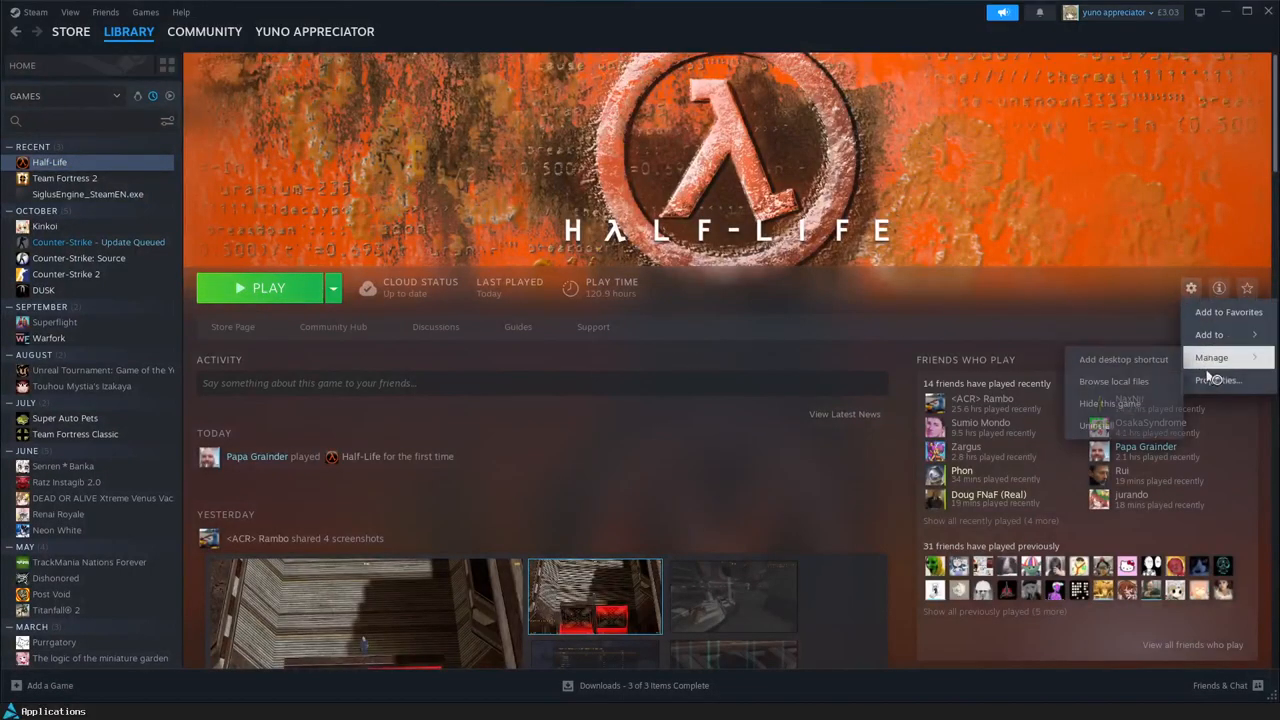
{"action": "left_click", "coordinate": [1217, 380]}
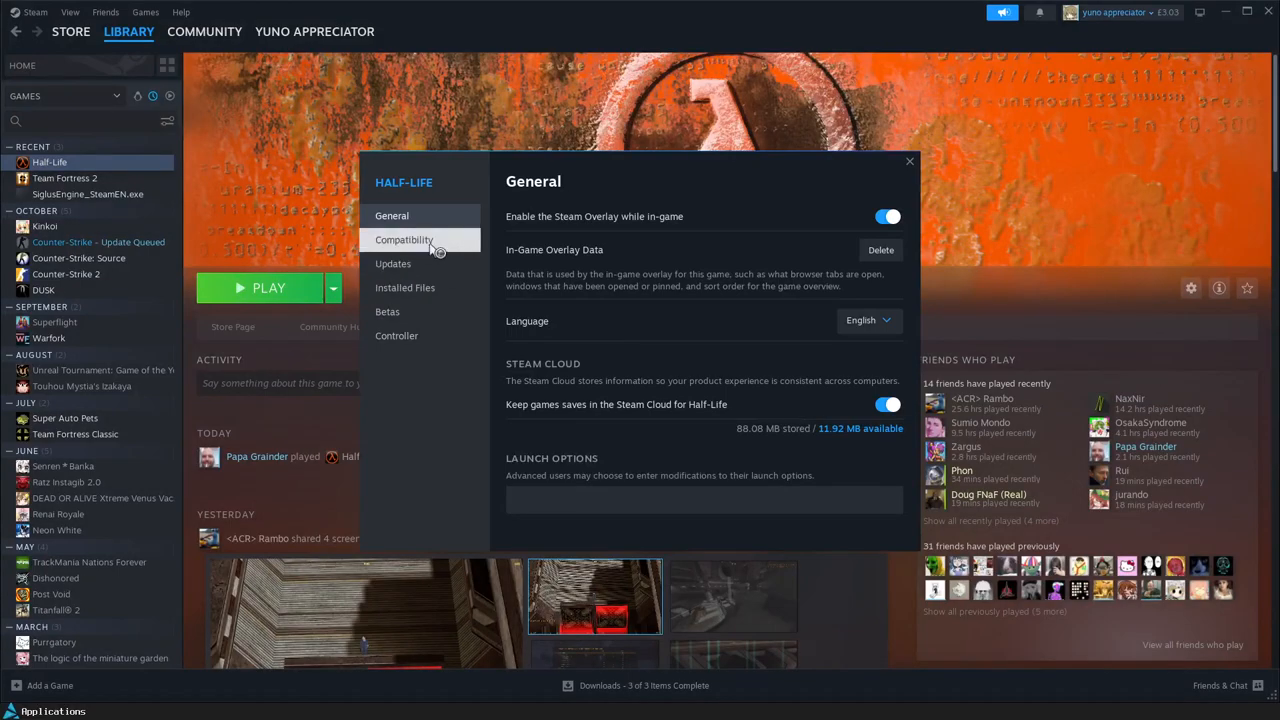
{"action": "mouse_move", "coordinate": [450, 250]}
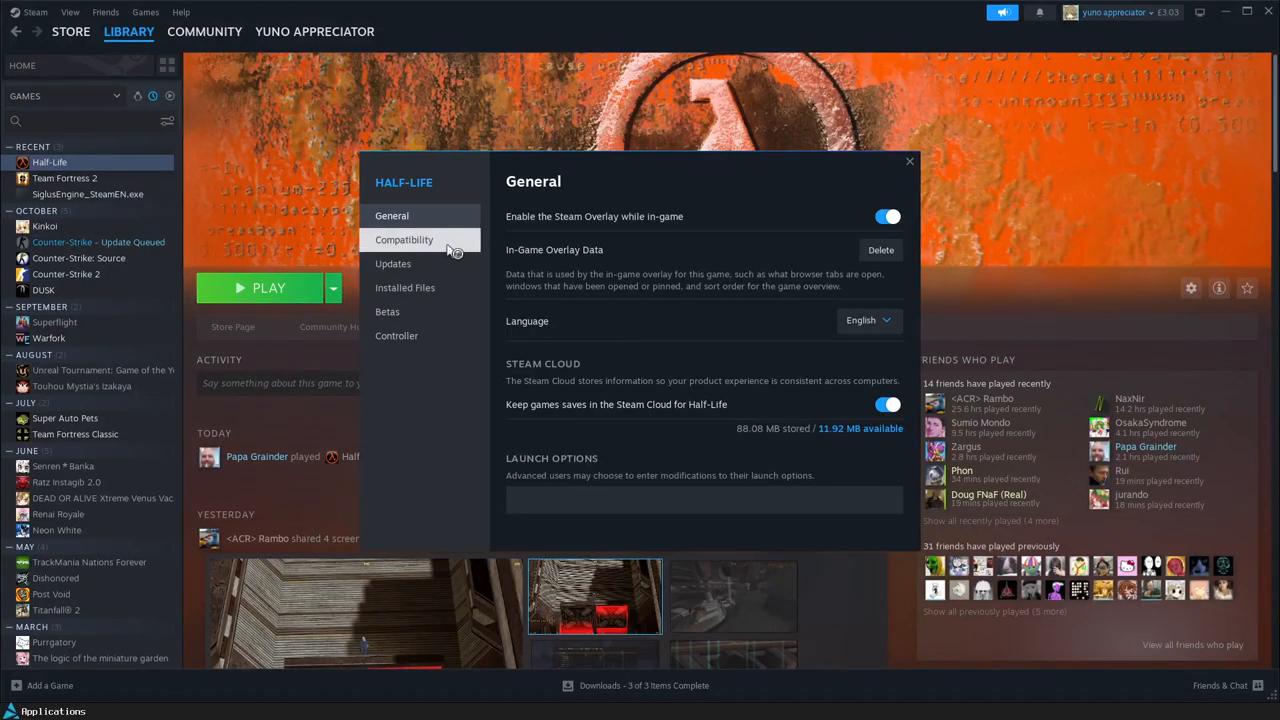
{"action": "left_click", "coordinate": [404, 239]}
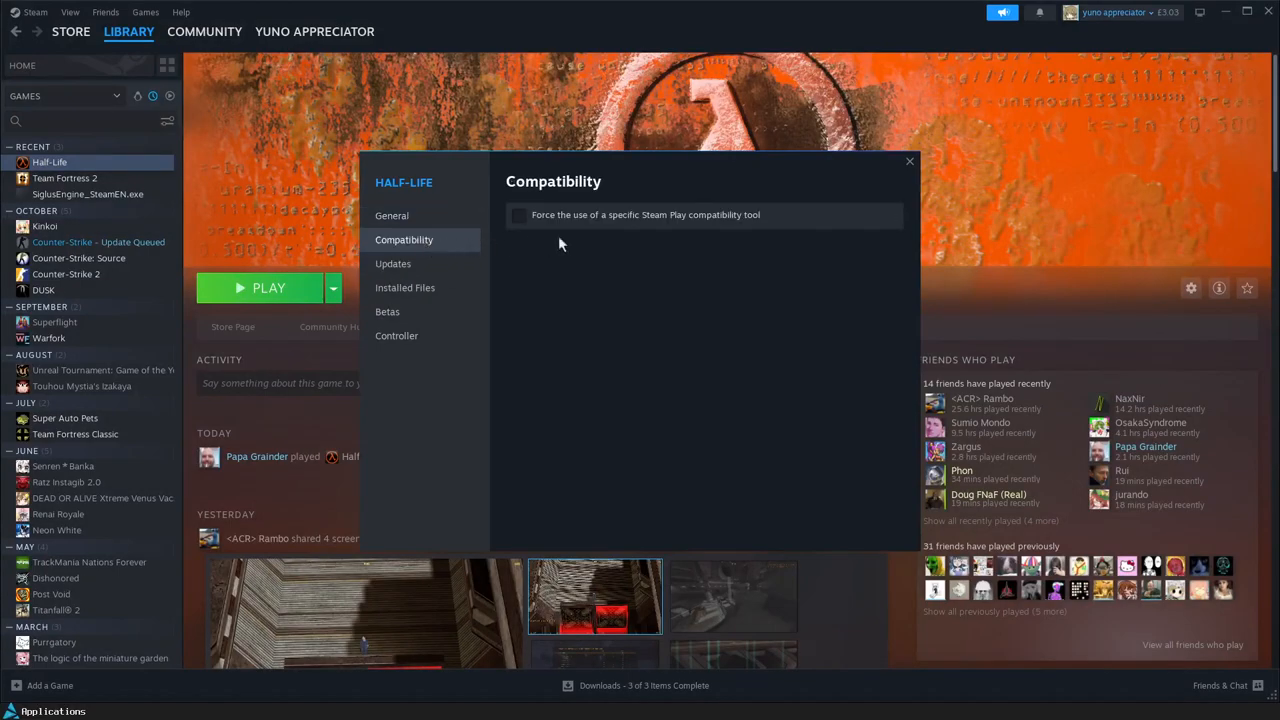
{"action": "left_click", "coordinate": [519, 214]}
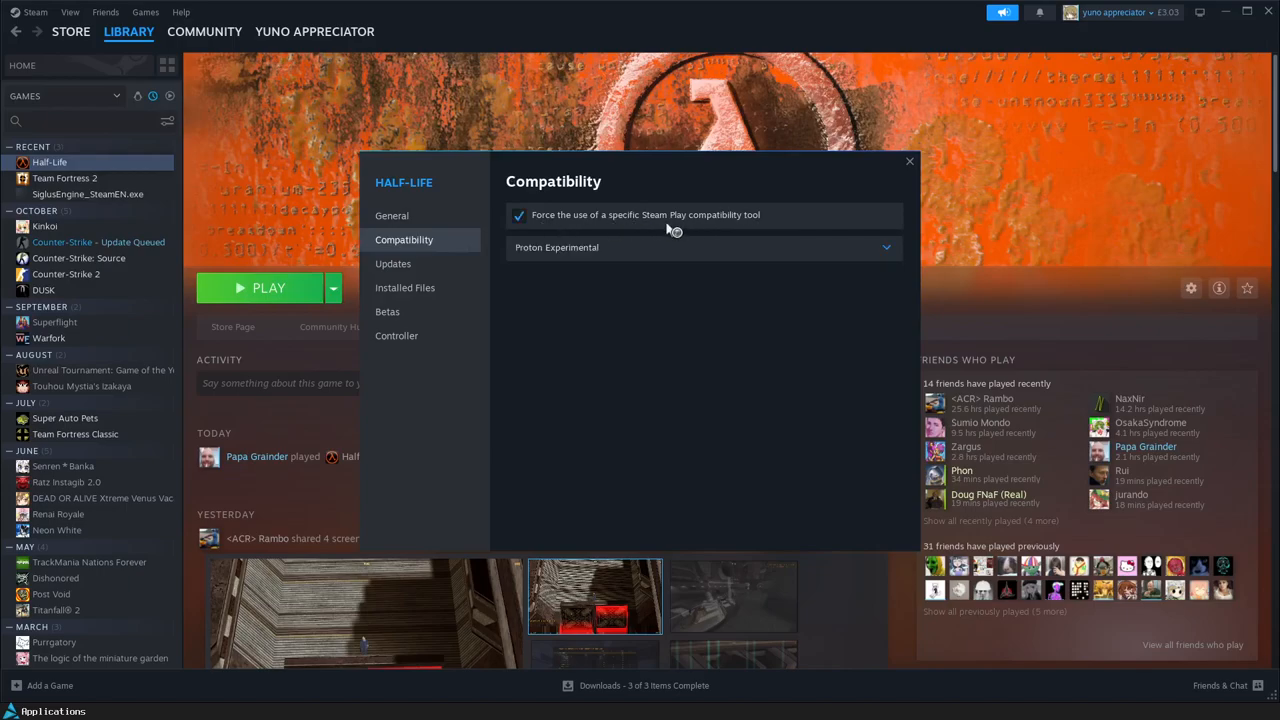
{"action": "mouse_move", "coordinate": [785, 265]}
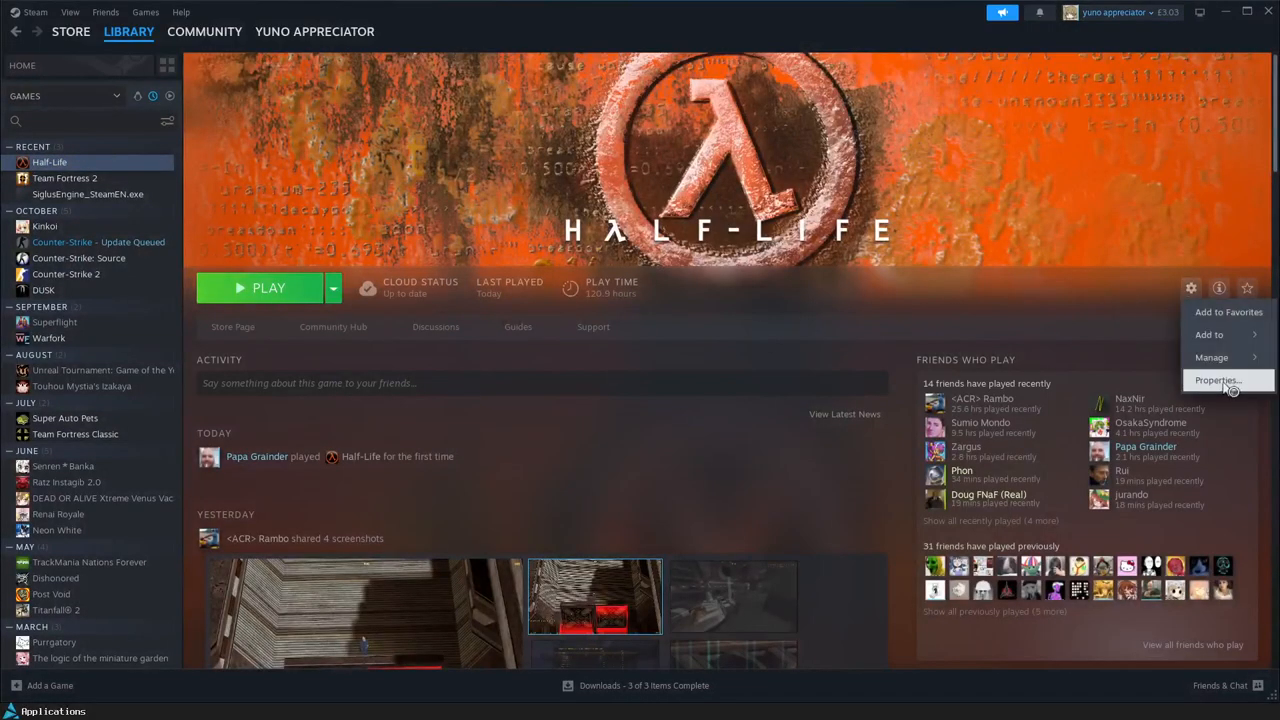
- Reopen Half-Life's properties with the forced compatibility tool unticked, then close them
{"action": "left_click", "coordinate": [1217, 380]}
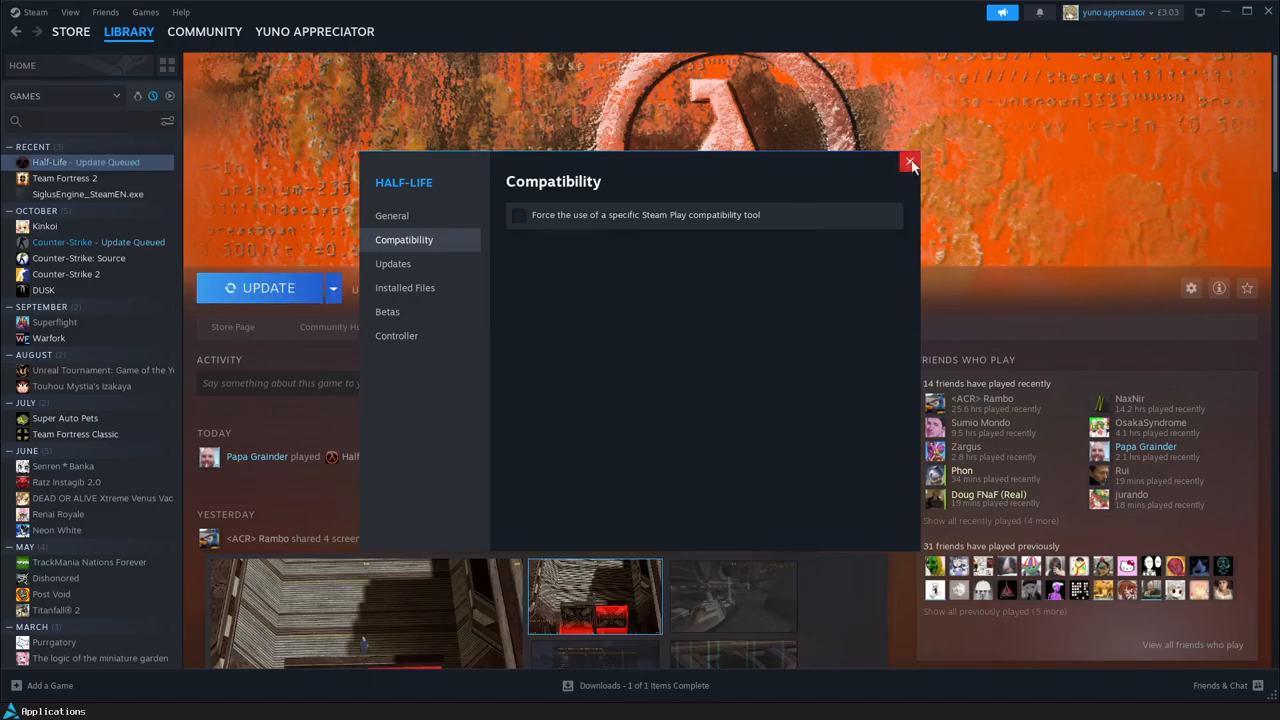
{"action": "left_click", "coordinate": [909, 162]}
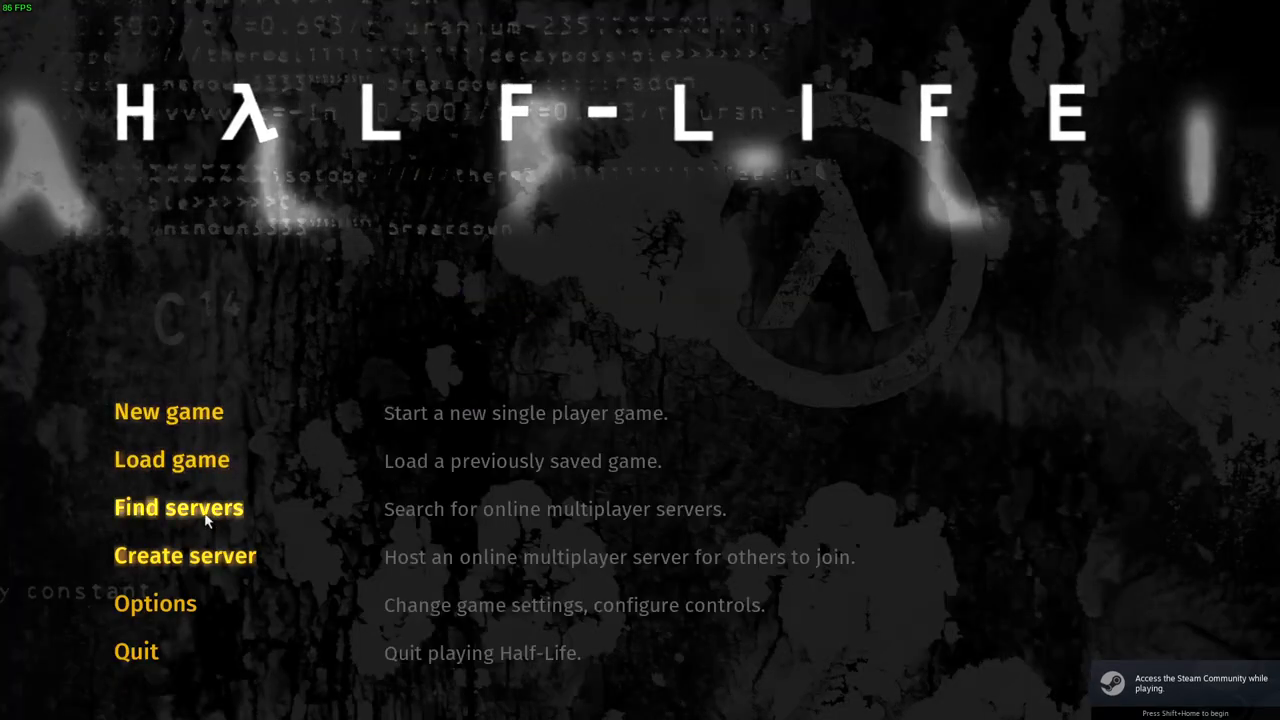
- Join an online multiplayer server via Find servers and open the pause menu
{"action": "left_click", "coordinate": [178, 507]}
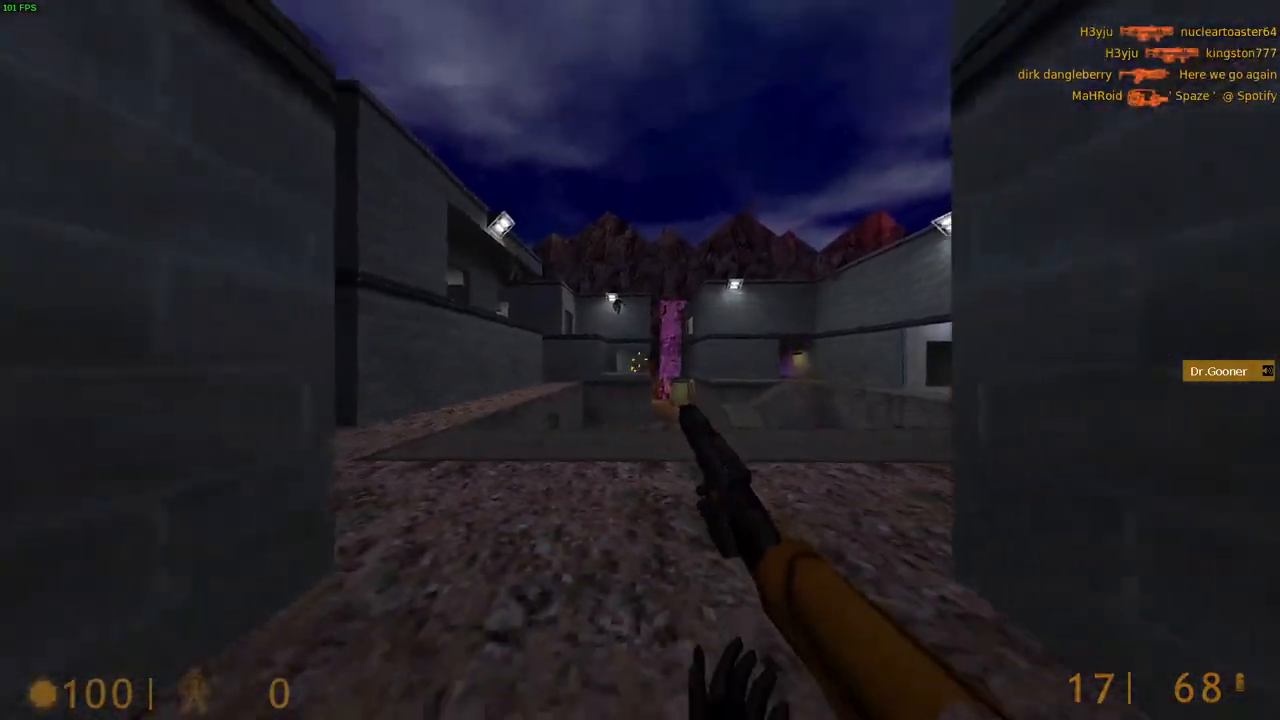
{"action": "key", "text": "Escape"}
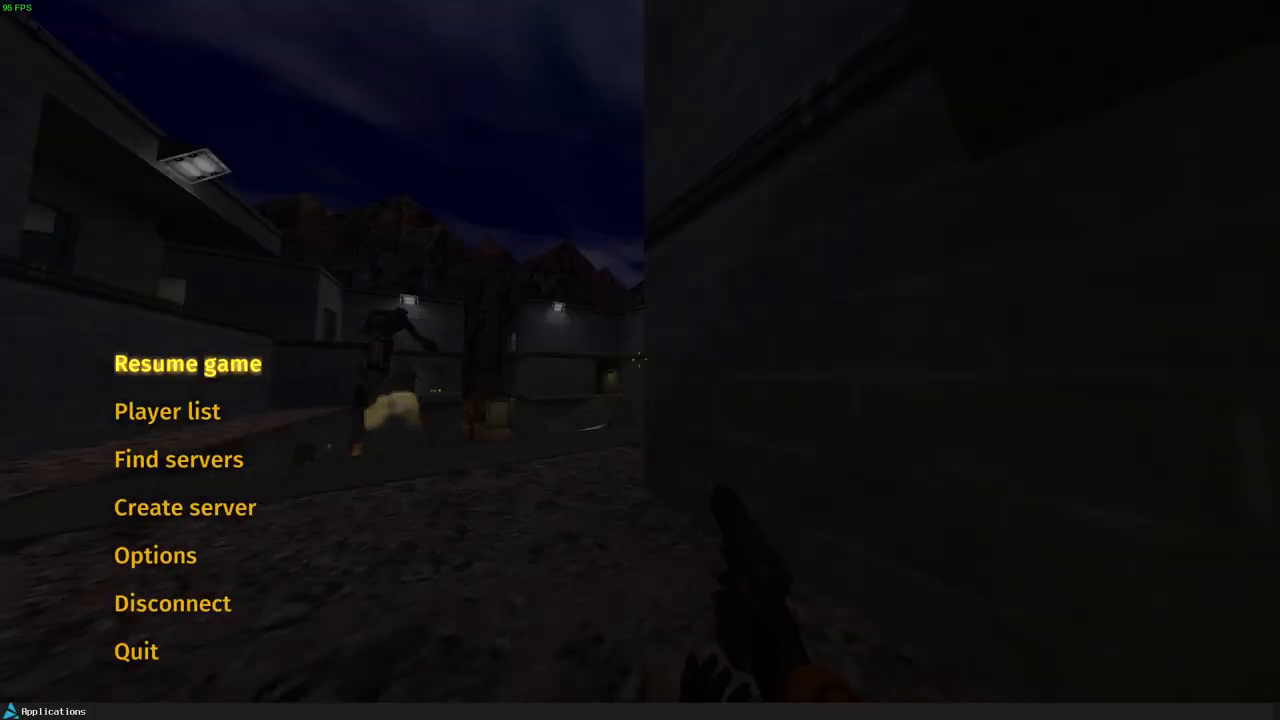